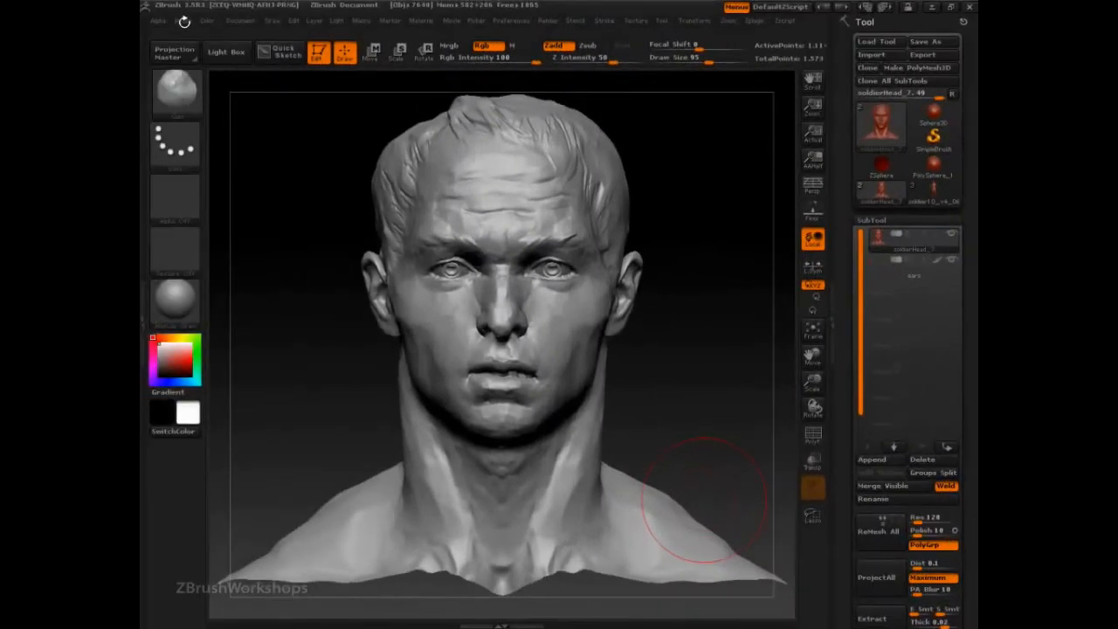
Expand the Brush Depth settings and swap the Clay brush for the Planar brush.
{"action": "left_click", "coordinate": [182, 21]}
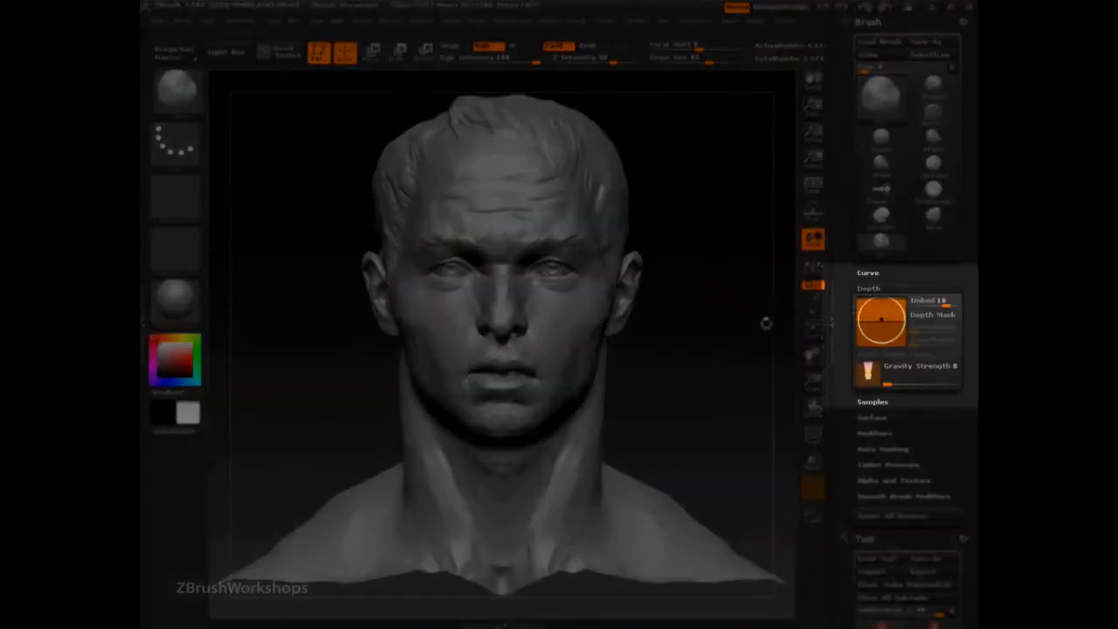
{"action": "mouse_move", "coordinate": [751, 352]}
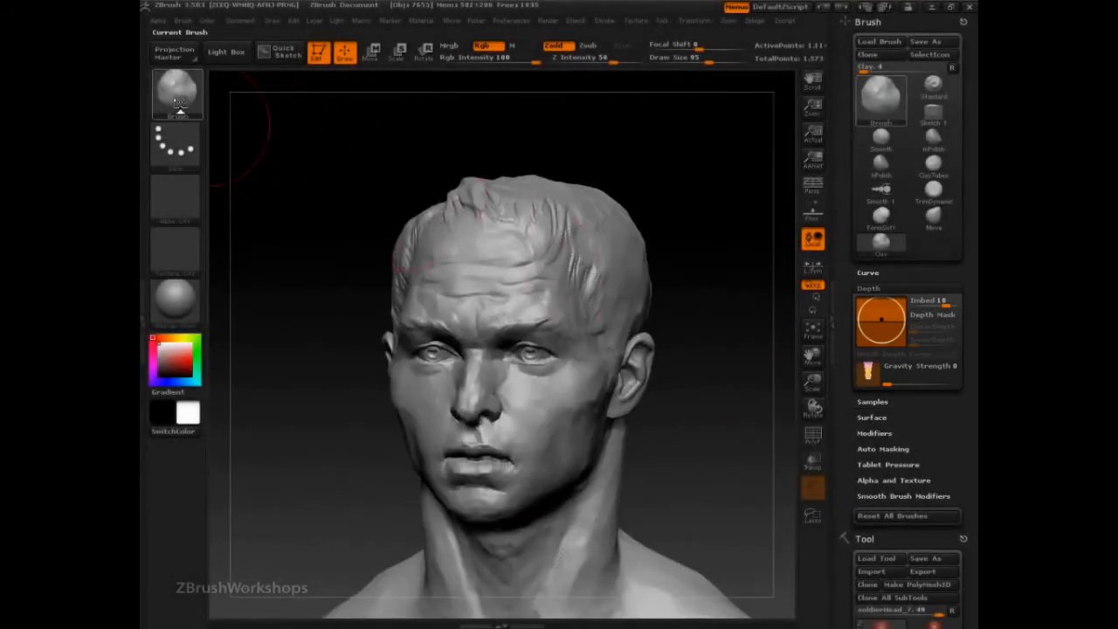
{"action": "left_click", "coordinate": [177, 93]}
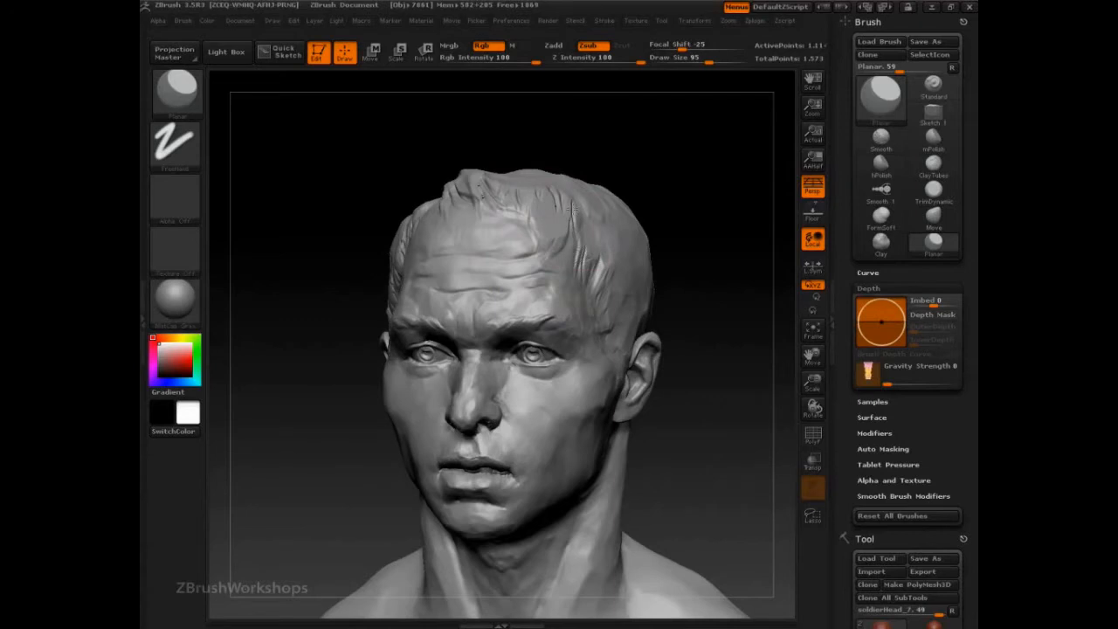
Expand Brush Samples and enable ConstSample on the Planar brush.
{"action": "left_click", "coordinate": [559, 236]}
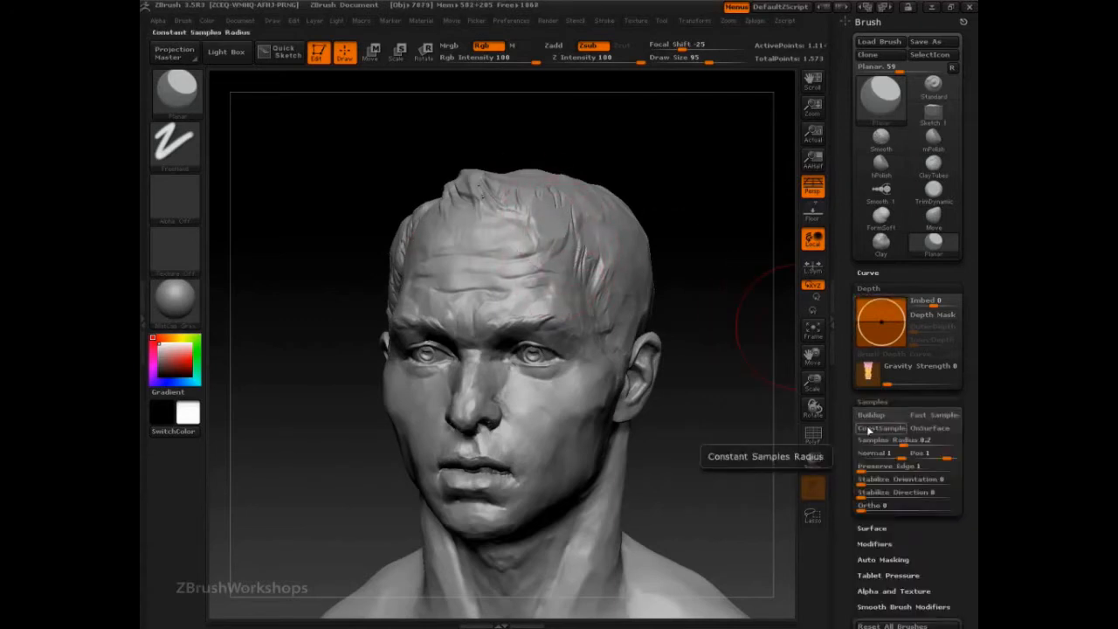
{"action": "left_click", "coordinate": [874, 440]}
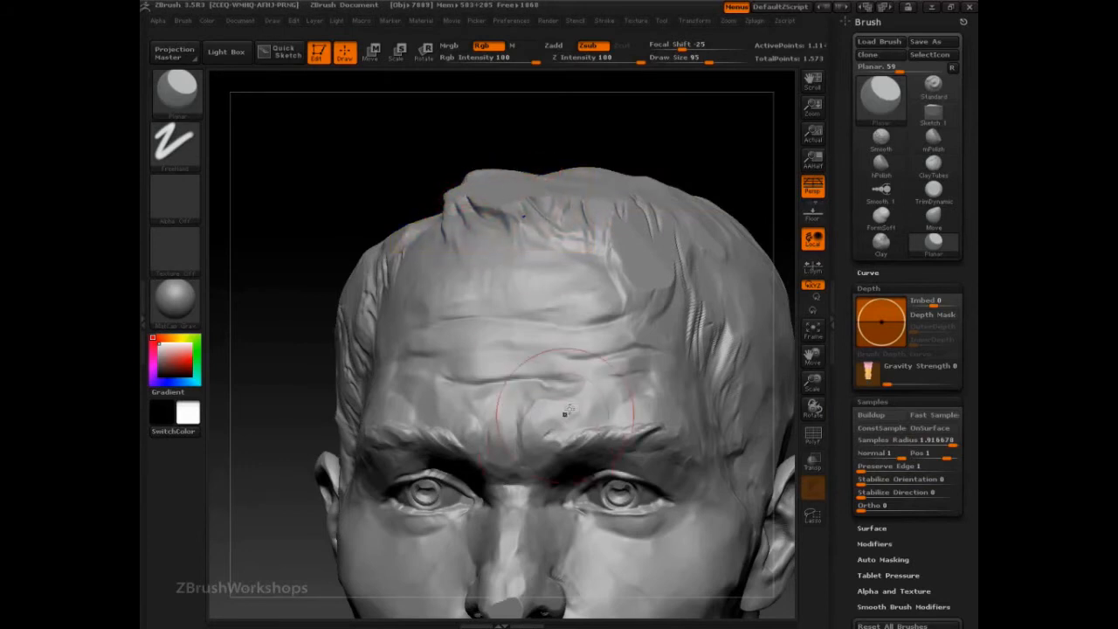
Flatten a broad patch across the brow with a larger Planar stroke.
{"action": "left_click_drag", "start_coordinate": [568, 419], "coordinate": [594, 288]}
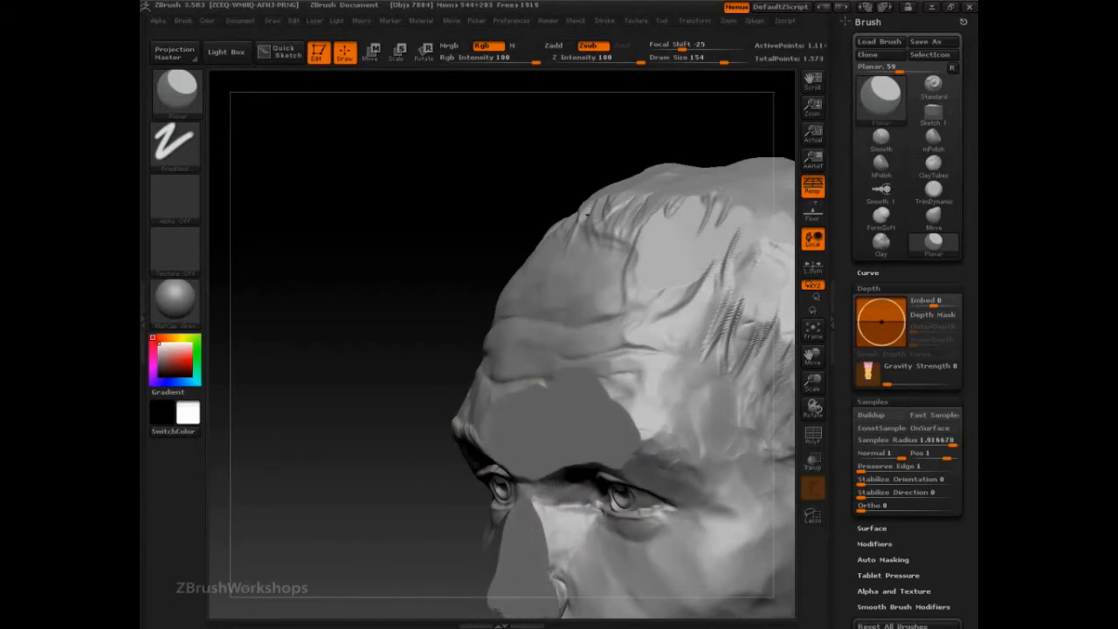
{"action": "mouse_move", "coordinate": [635, 428]}
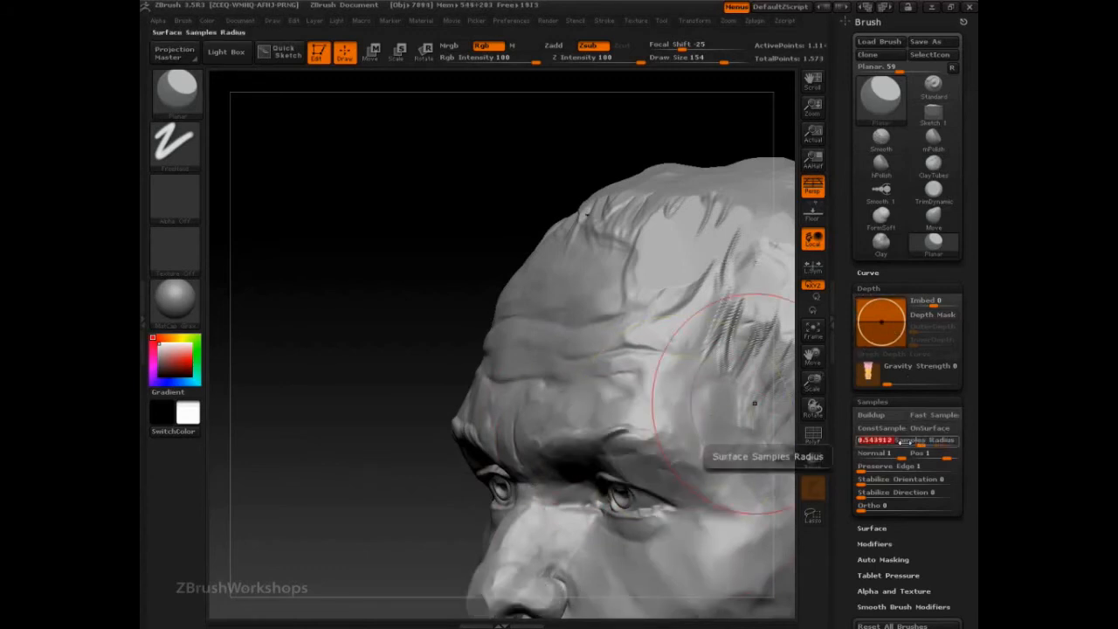
Raise the Embed depth to about 63 and stroke a deeper flattening pass over the brow.
{"action": "left_click_drag", "start_coordinate": [886, 439], "coordinate": [860, 440]}
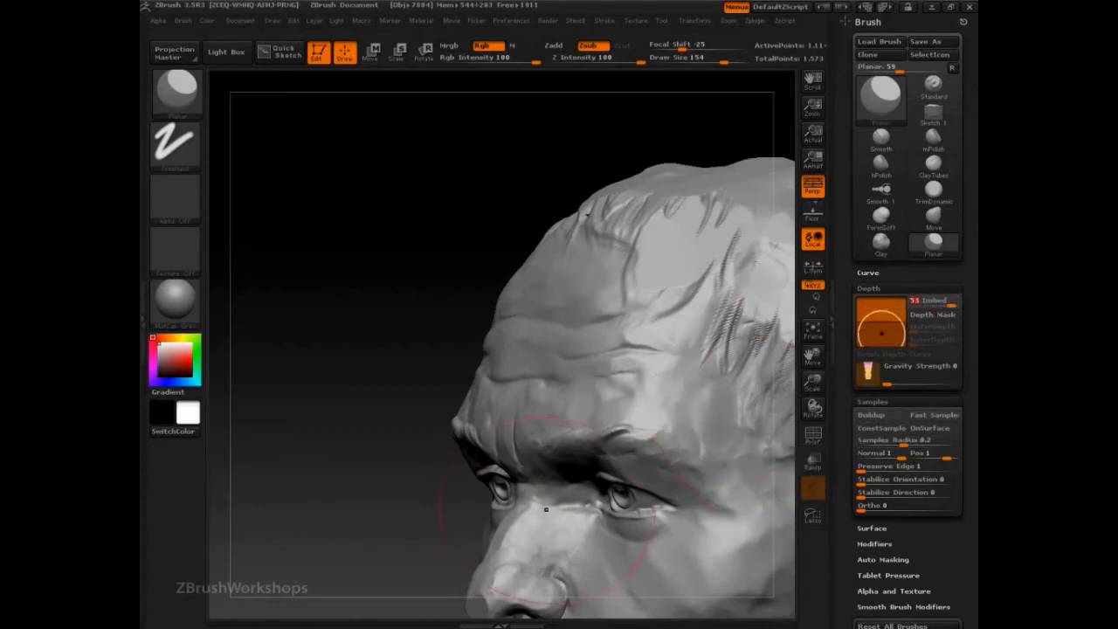
{"action": "left_click_drag", "start_coordinate": [546, 510], "coordinate": [599, 431]}
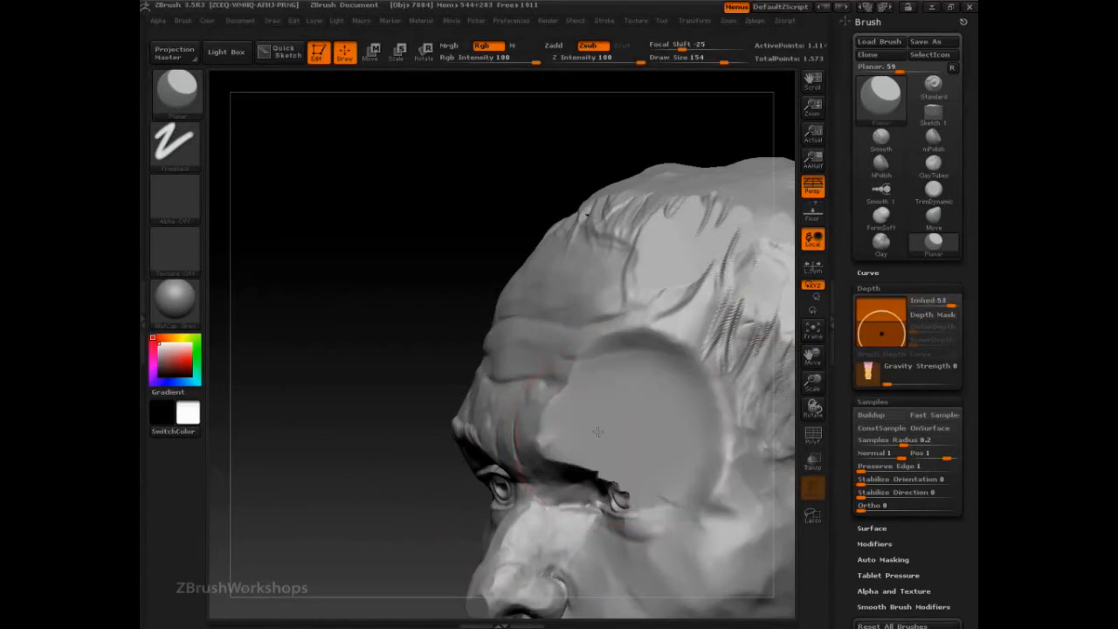
{"action": "left_click_drag", "start_coordinate": [599, 431], "coordinate": [721, 519]}
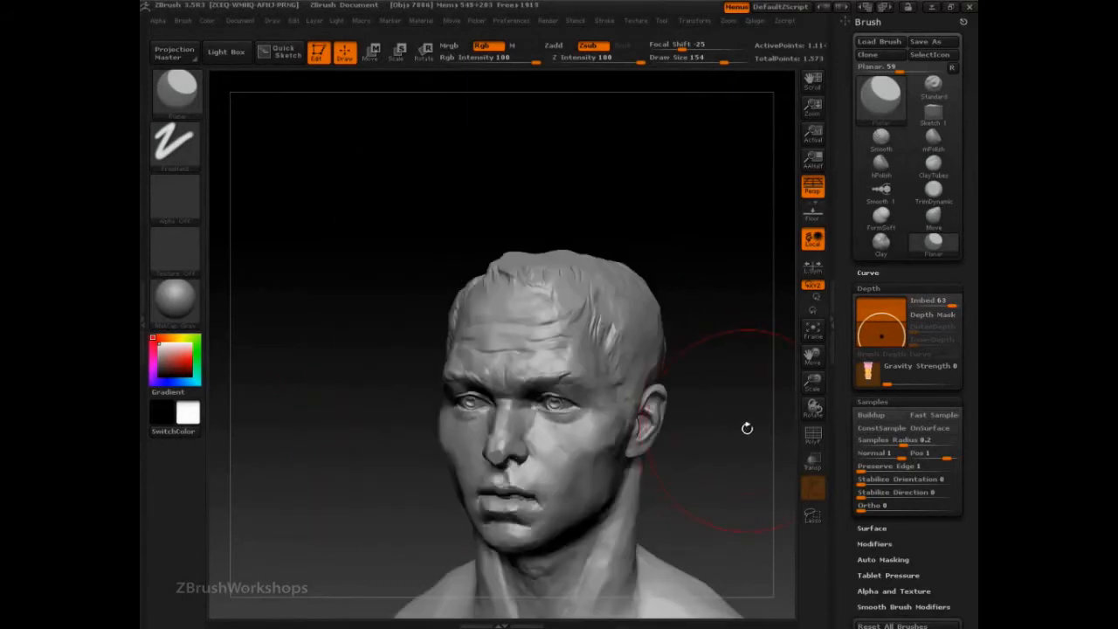
Change the brush's Imbed depth from -59 to 59 with Zadd active.
{"action": "left_click_drag", "start_coordinate": [747, 428], "coordinate": [398, 431]}
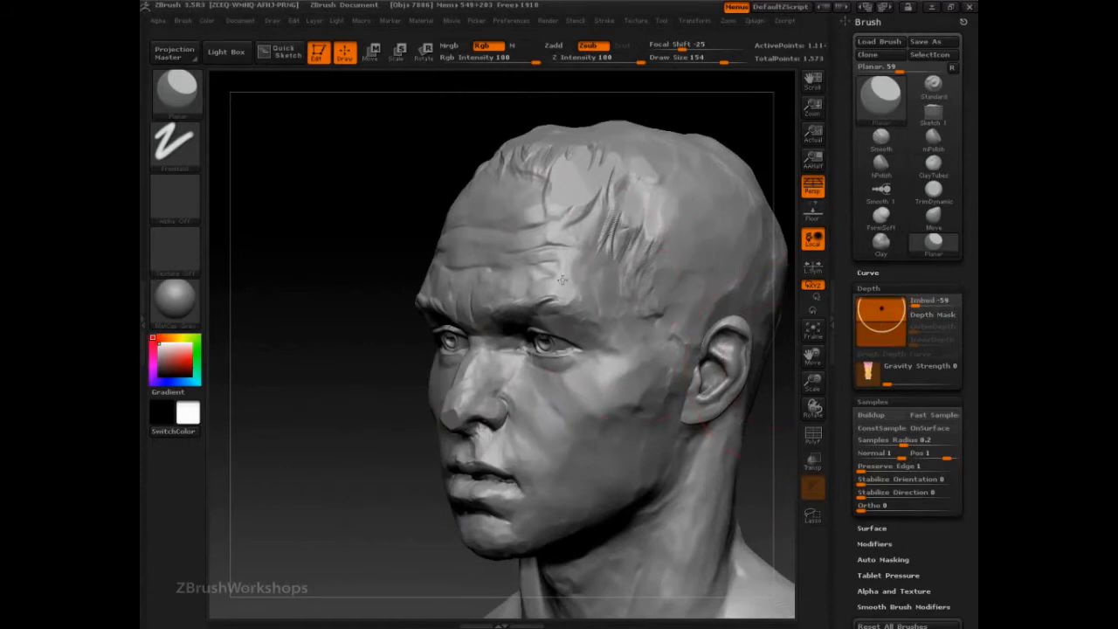
{"action": "mouse_move", "coordinate": [568, 186]}
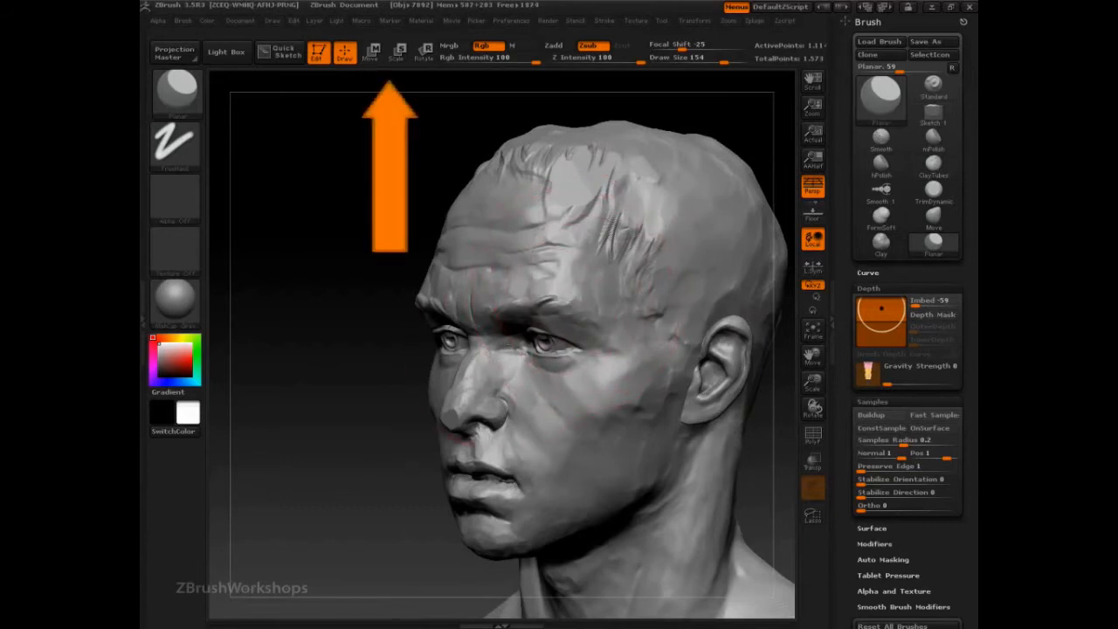
{"action": "left_click", "coordinate": [625, 331]}
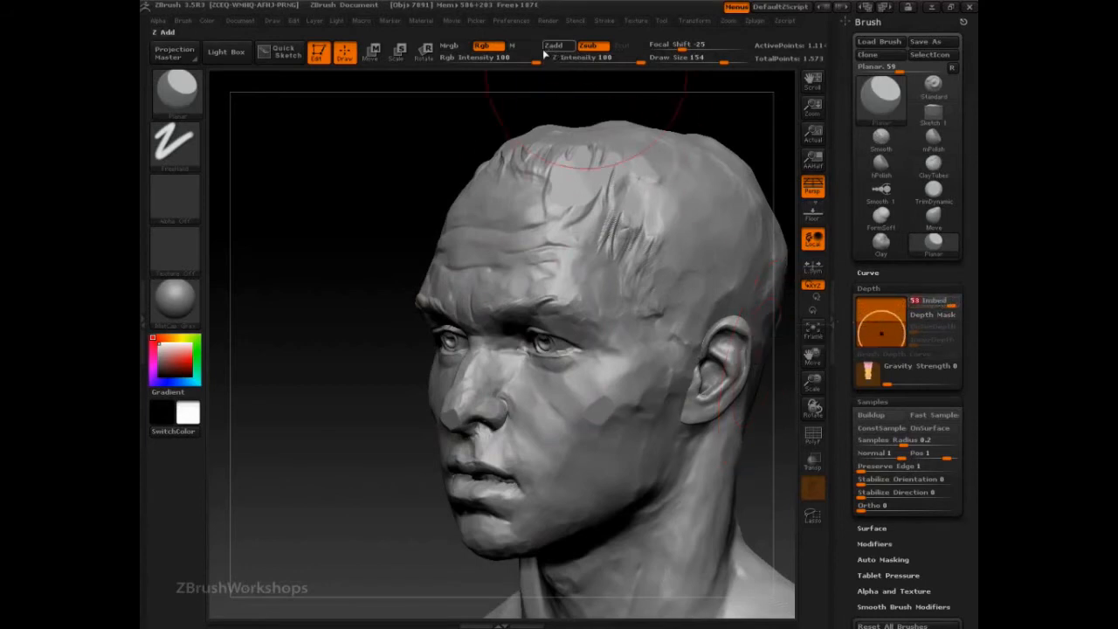
{"action": "left_click", "coordinate": [590, 45]}
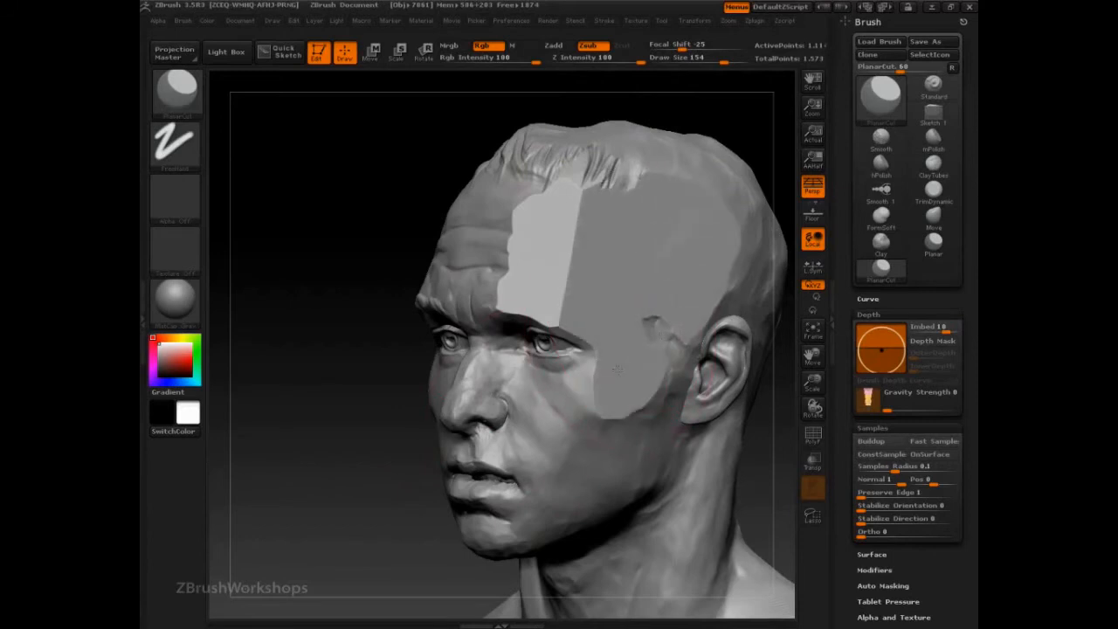
{"action": "mouse_move", "coordinate": [697, 223]}
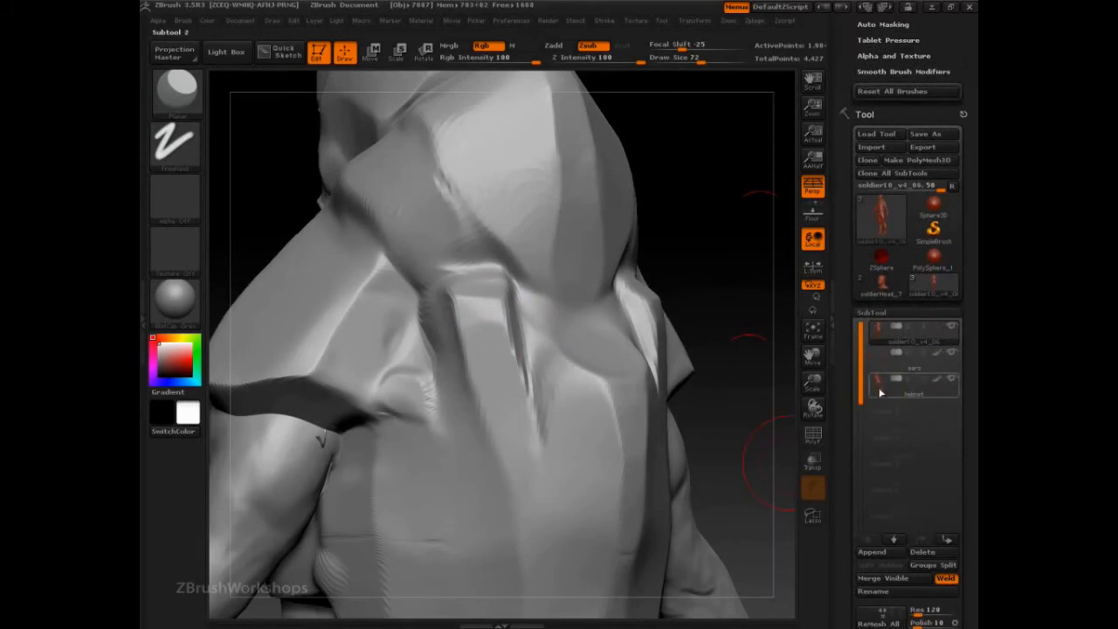
Select the helmet SubTool and orbit the view to face it.
{"action": "left_click", "coordinate": [913, 393]}
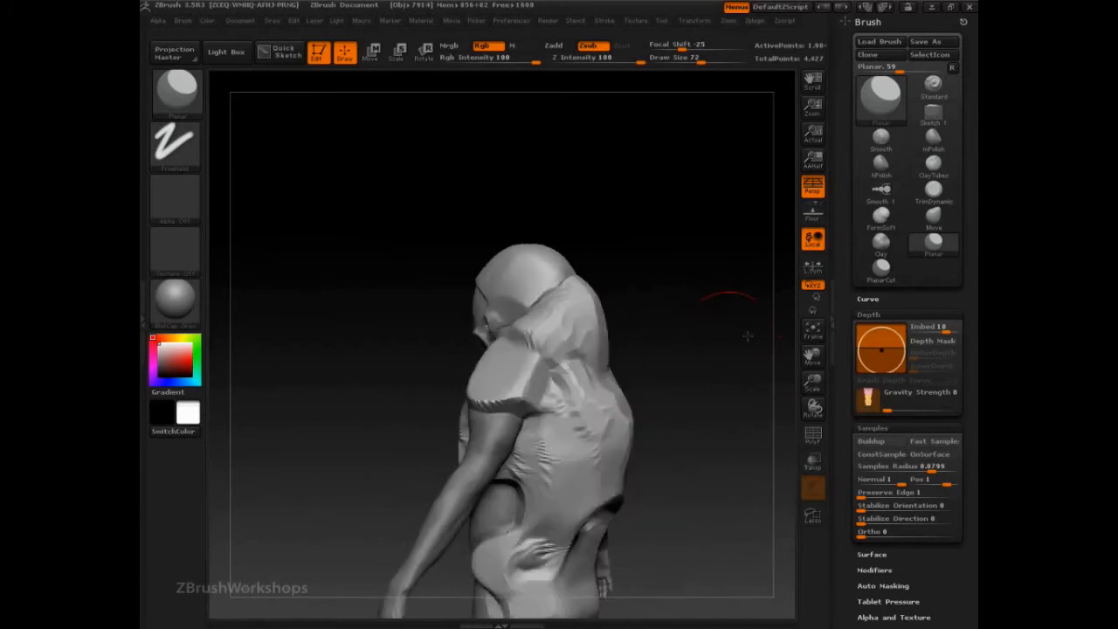
{"action": "left_click_drag", "start_coordinate": [747, 336], "coordinate": [682, 401]}
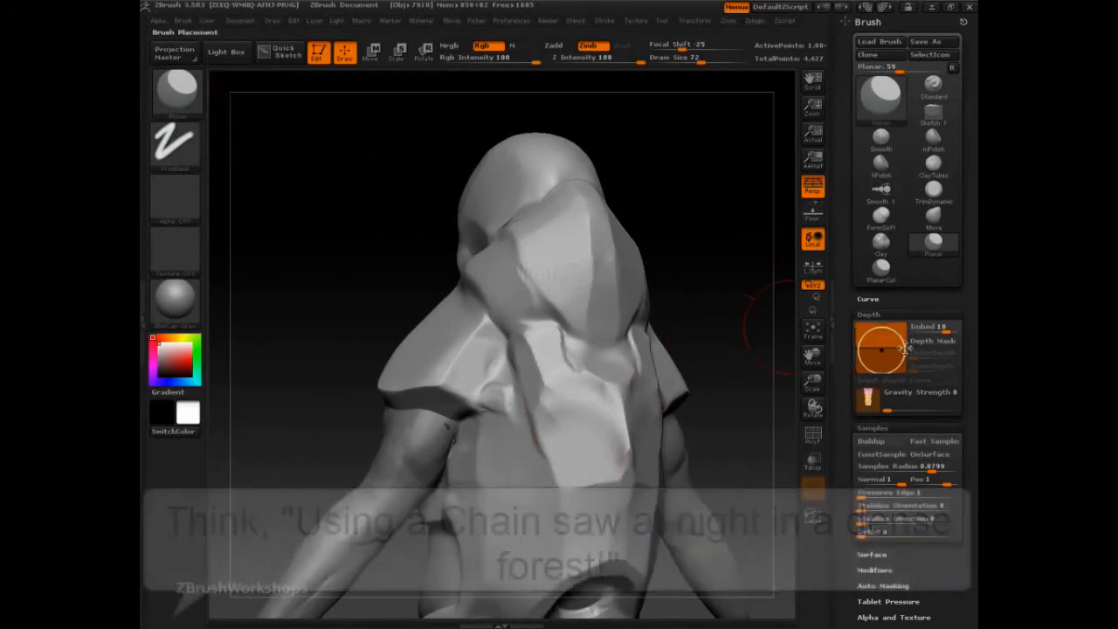
Open the brush picker from the left shelf and choose a different sculpting brush.
{"action": "left_click", "coordinate": [932, 341]}
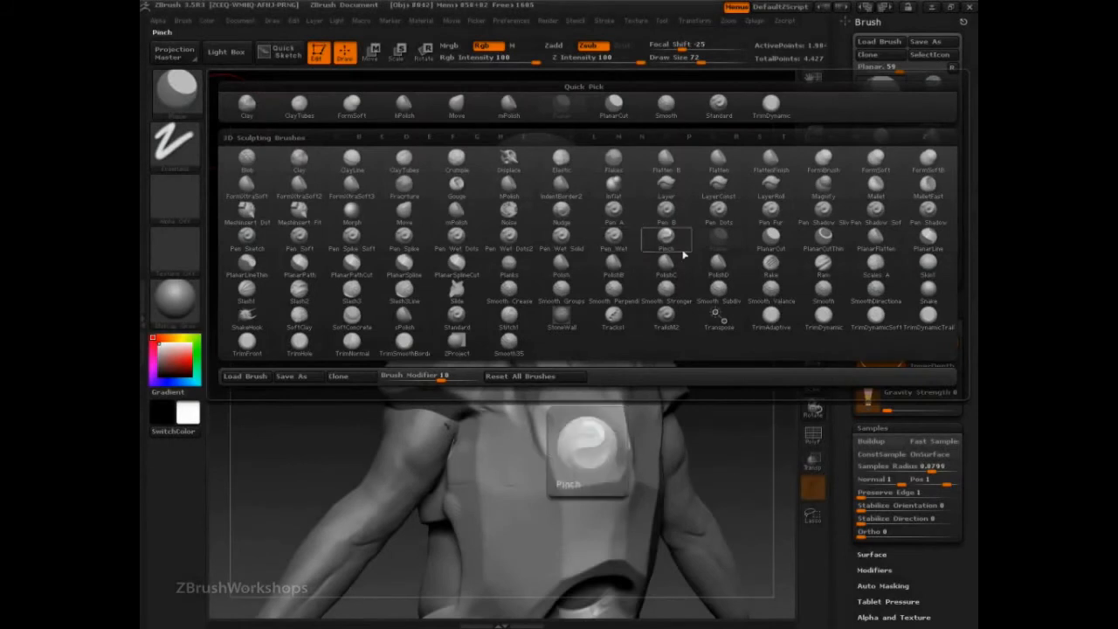
{"action": "left_click", "coordinate": [822, 240]}
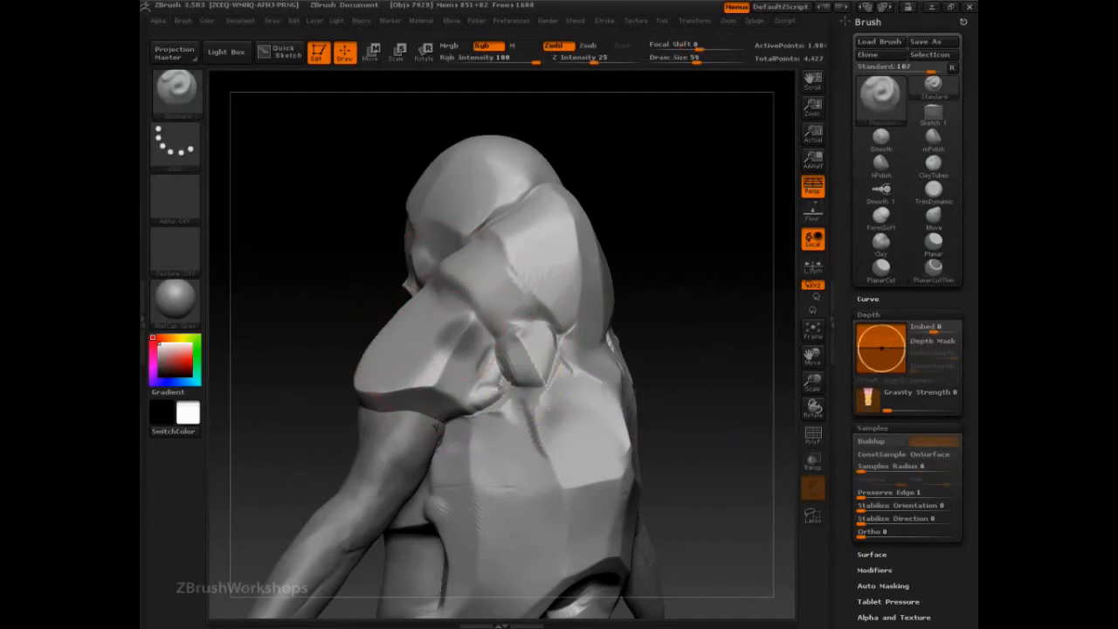
Select PlanarCutThin, enable Depth Mask, and orbit around the helmet.
{"action": "left_click", "coordinate": [532, 385]}
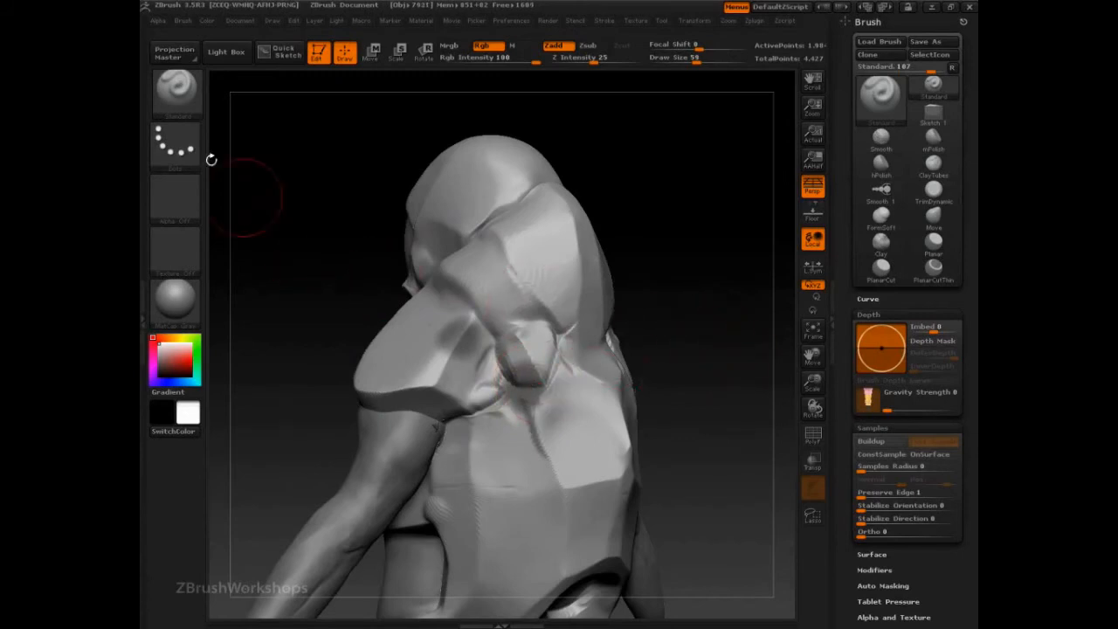
{"action": "left_click", "coordinate": [933, 254]}
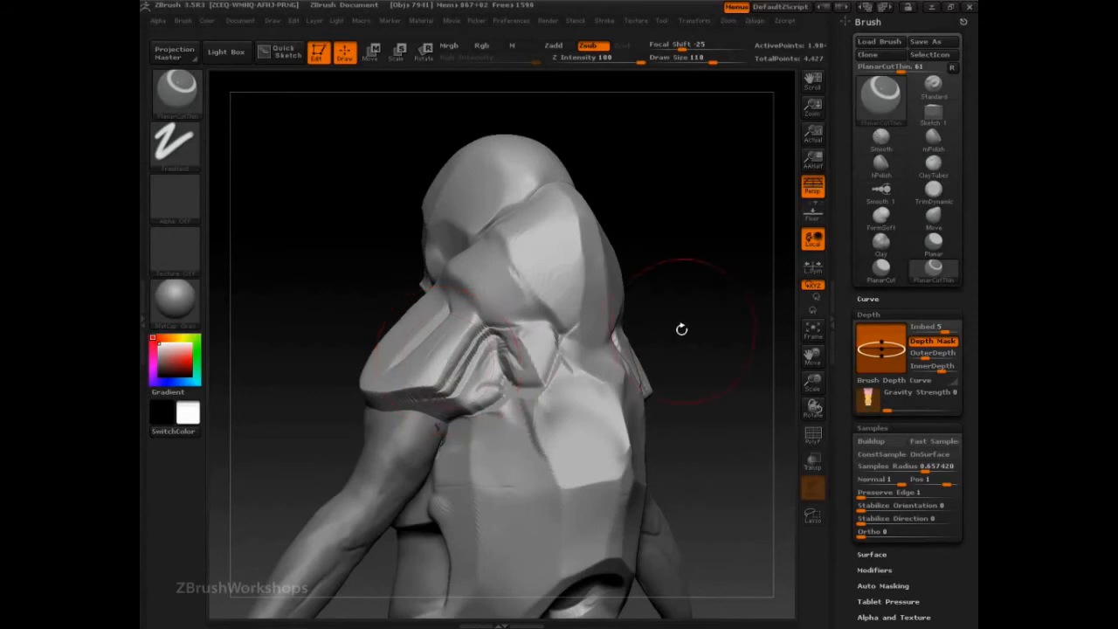
{"action": "left_click_drag", "start_coordinate": [681, 330], "coordinate": [760, 367]}
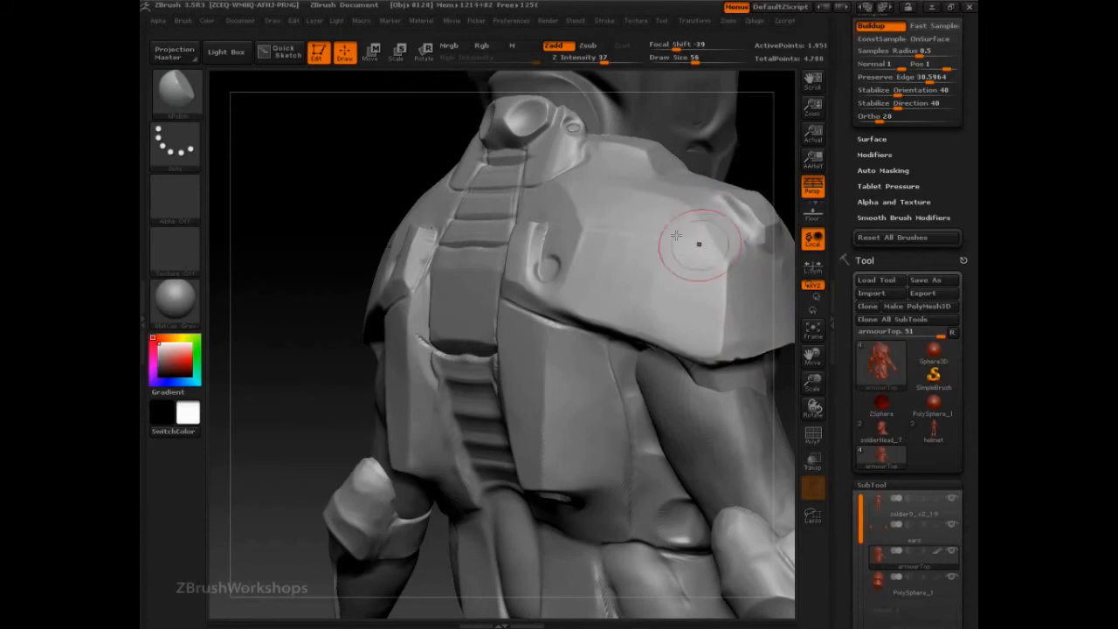
{"action": "mouse_move", "coordinate": [715, 221]}
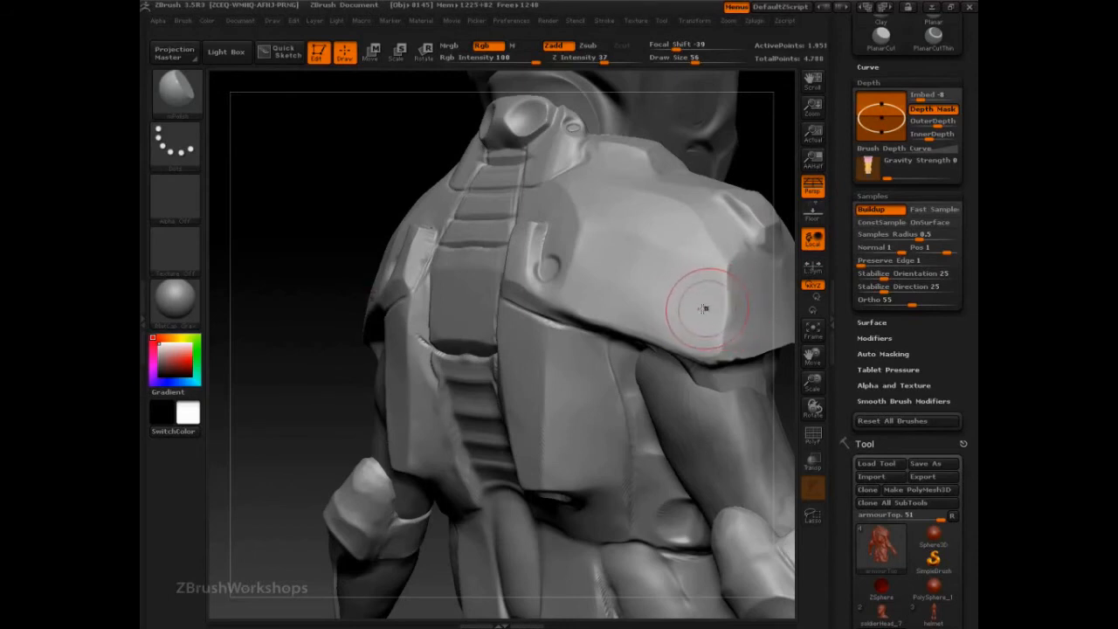
Test a depth-masked stroke on the shoulder plate, then turn the figure to view its back.
{"action": "left_click_drag", "start_coordinate": [703, 310], "coordinate": [625, 210]}
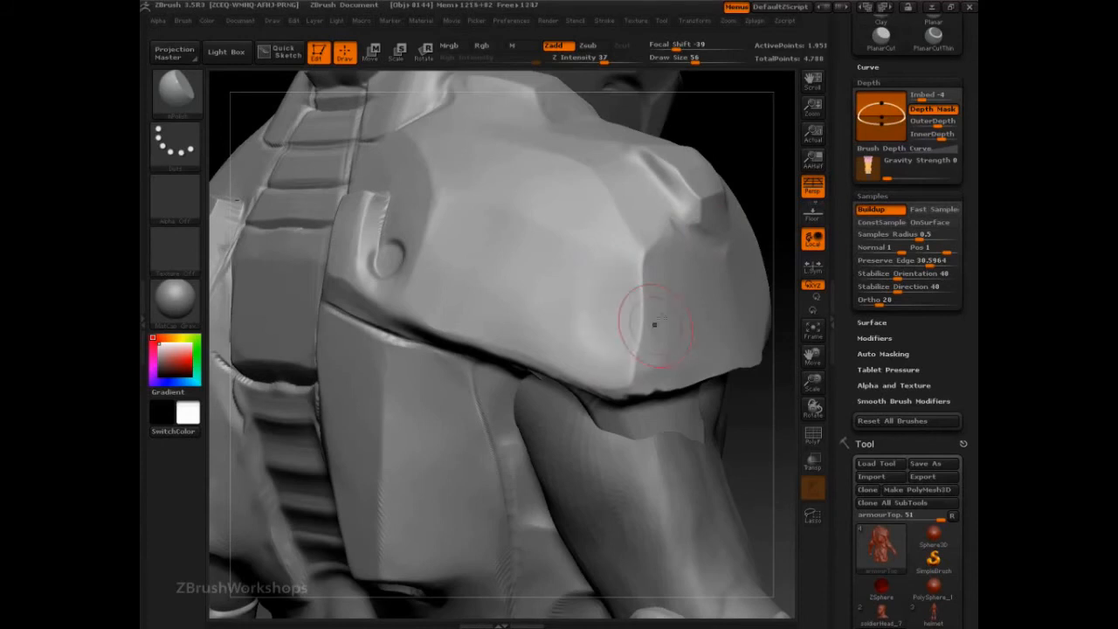
{"action": "left_click", "coordinate": [655, 328]}
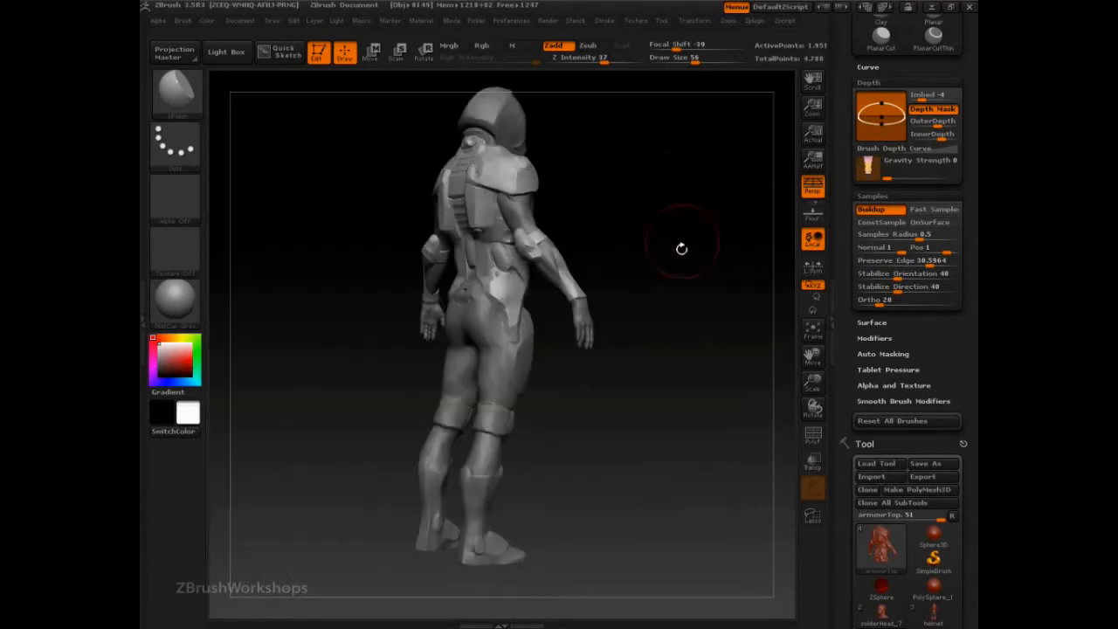
{"action": "left_click_drag", "start_coordinate": [681, 249], "coordinate": [594, 262]}
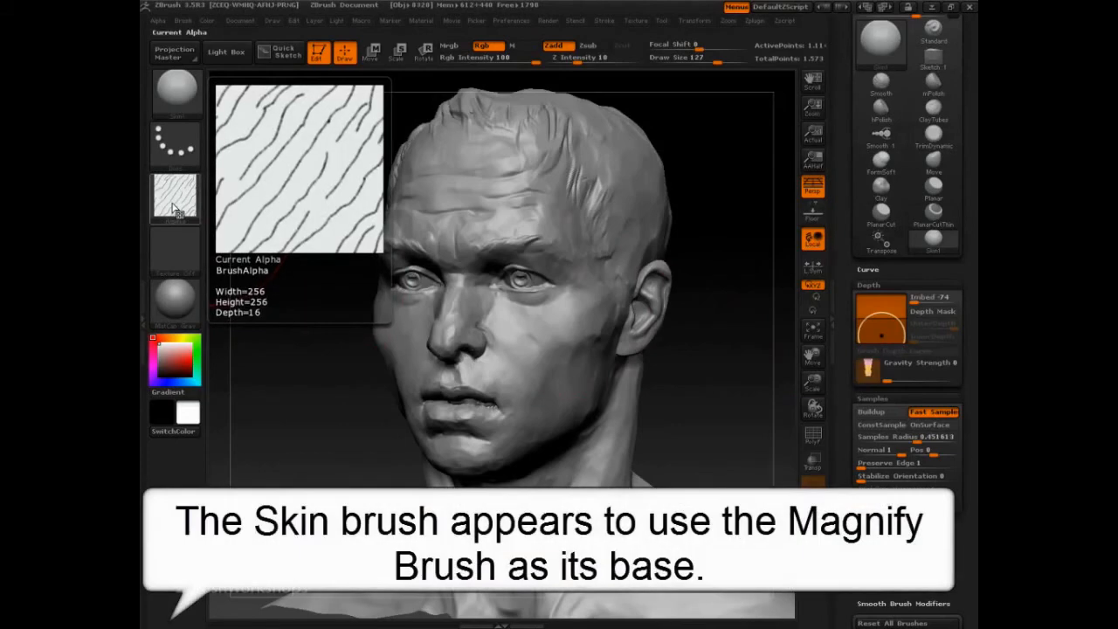
Inspect the Skin1 brush's wrinkle-pattern BrushAlpha on the head model.
{"action": "left_click", "coordinate": [175, 199]}
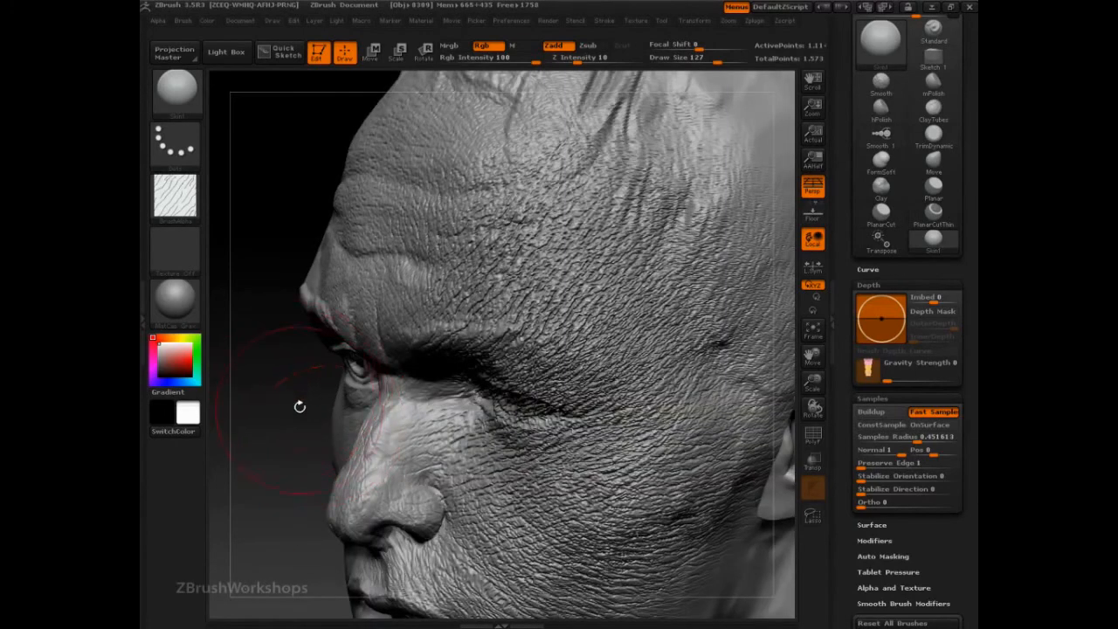
Orbit the head to inspect the coarse skin texture on the forehead and both sides.
{"action": "left_click_drag", "start_coordinate": [300, 406], "coordinate": [268, 362]}
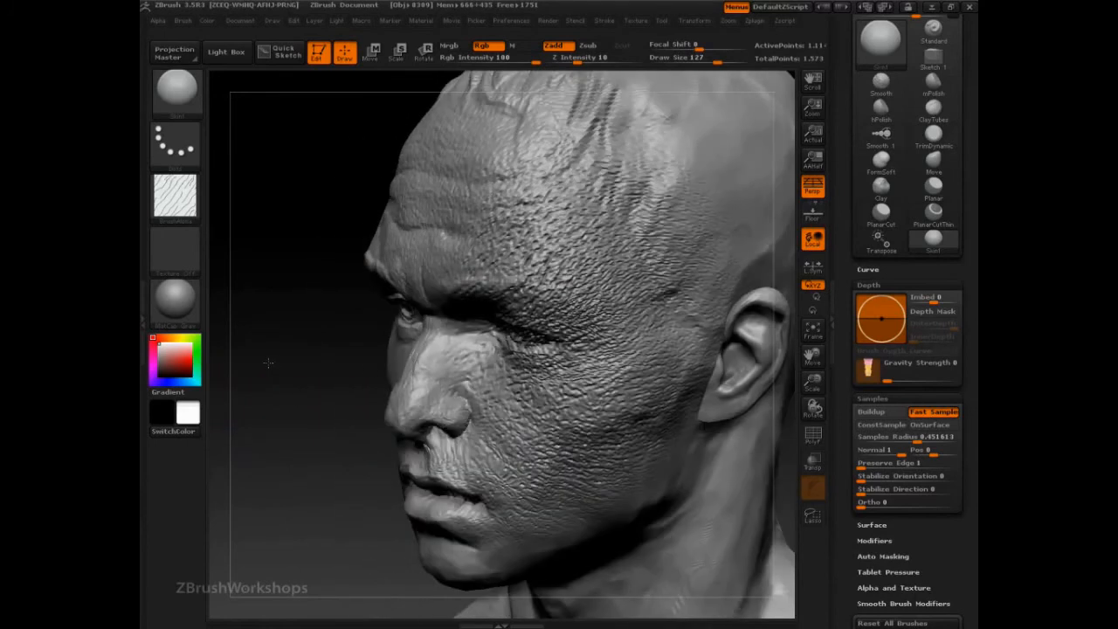
{"action": "left_click_drag", "start_coordinate": [269, 362], "coordinate": [316, 446]}
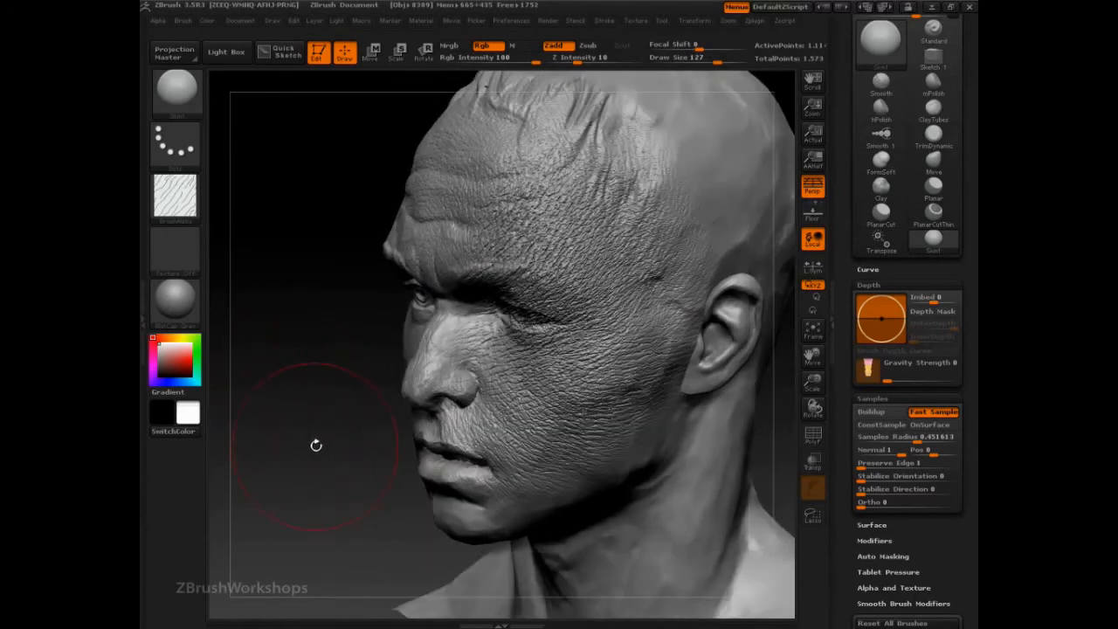
{"action": "left_click_drag", "start_coordinate": [316, 446], "coordinate": [734, 284]}
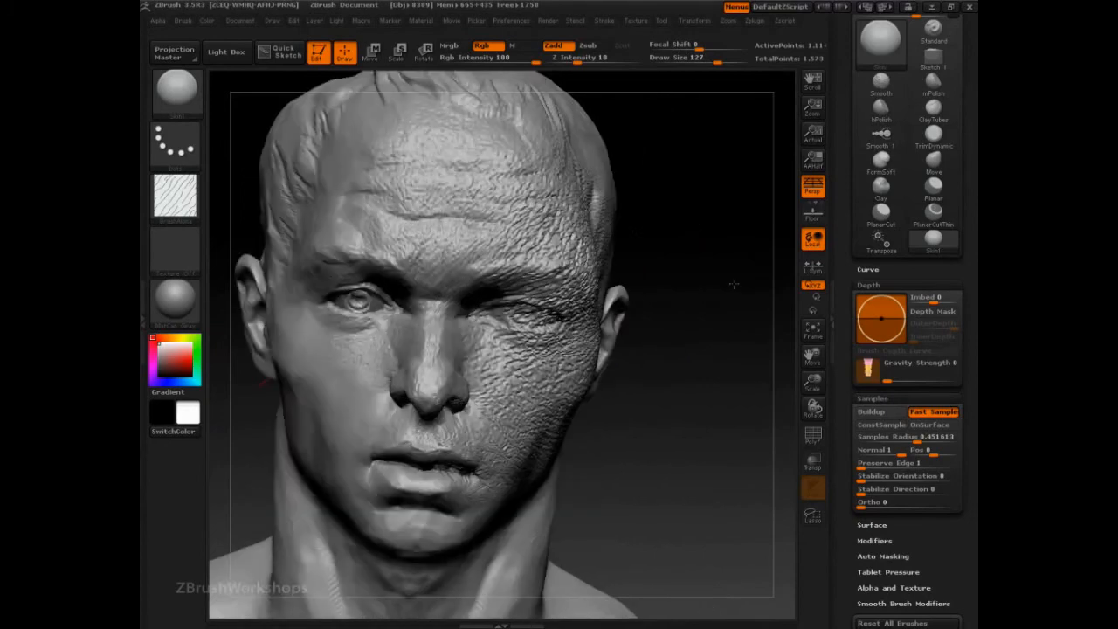
{"action": "left_click_drag", "start_coordinate": [734, 284], "coordinate": [713, 344]}
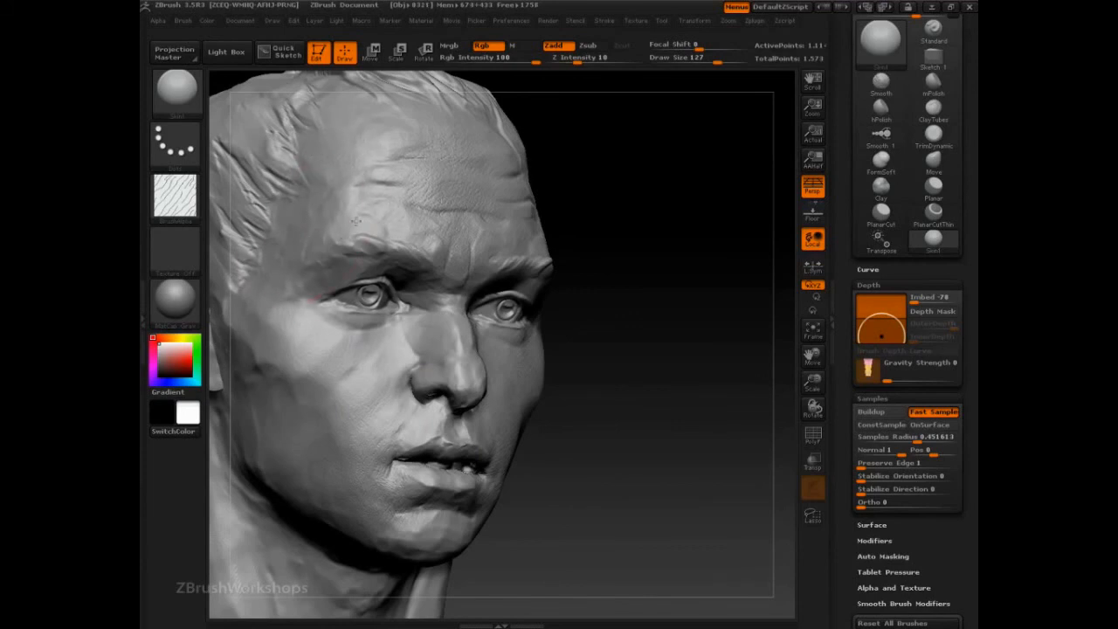
Orbit the head to examine the cleaned surface before sculpting with Embed -78.
{"action": "left_click_drag", "start_coordinate": [489, 306], "coordinate": [596, 387]}
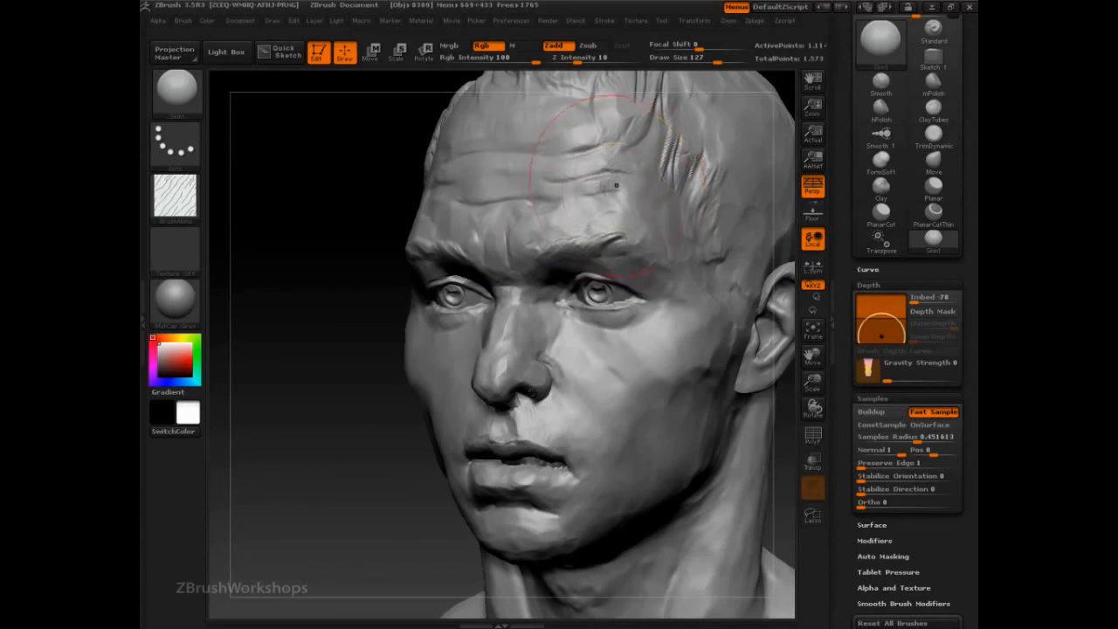
Stamp fine Skin1 texture onto the forehead with Embed -78.
{"action": "left_click", "coordinate": [616, 186]}
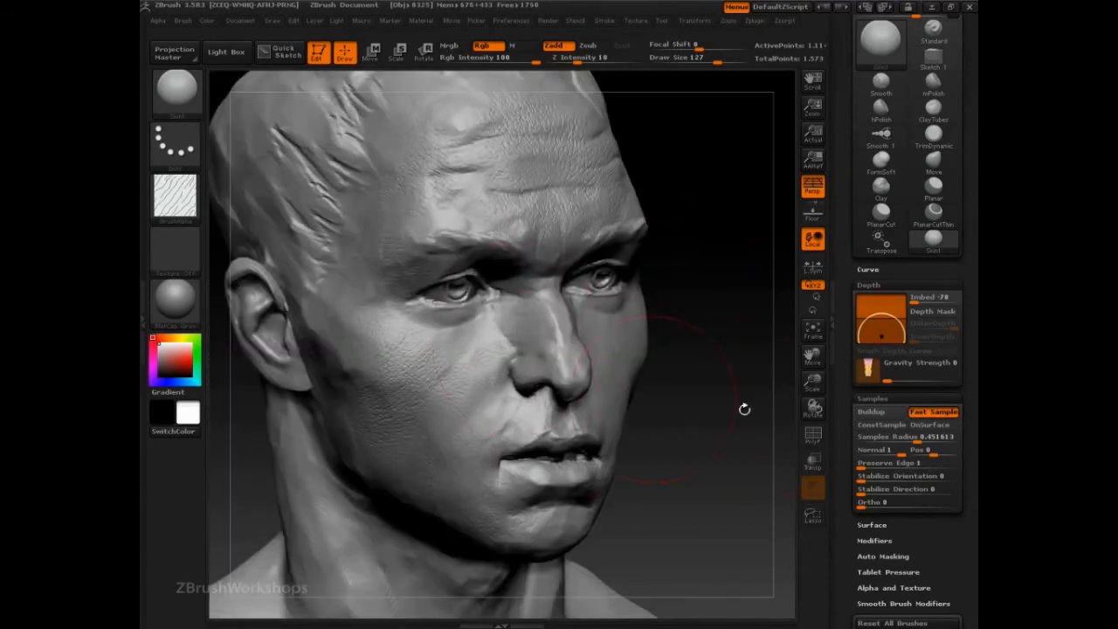
{"action": "mouse_move", "coordinate": [791, 354]}
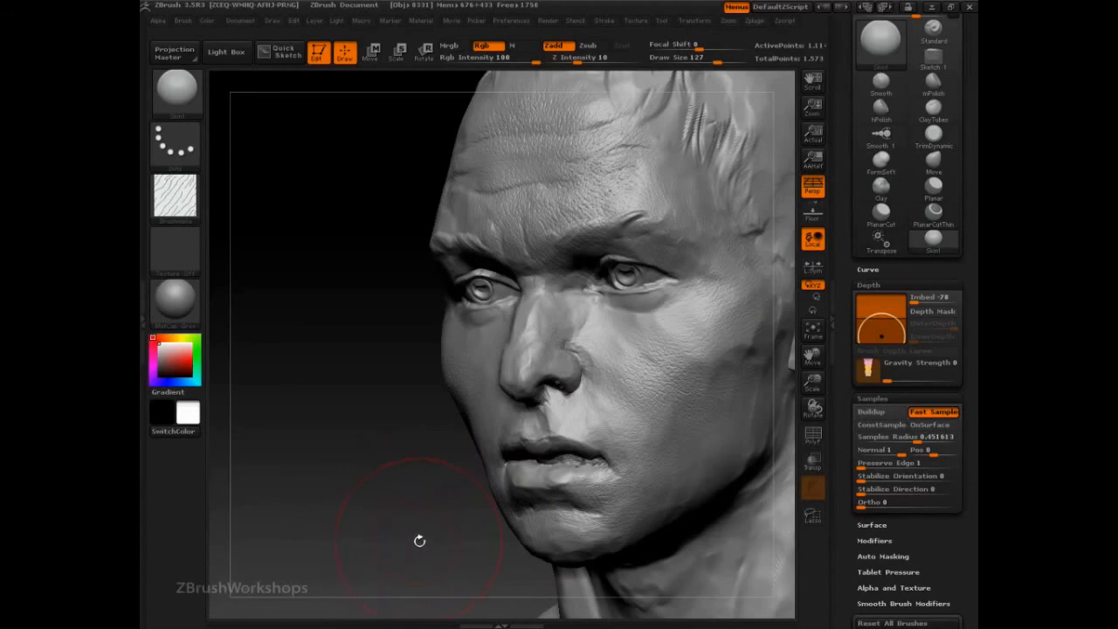
{"action": "mouse_move", "coordinate": [412, 557]}
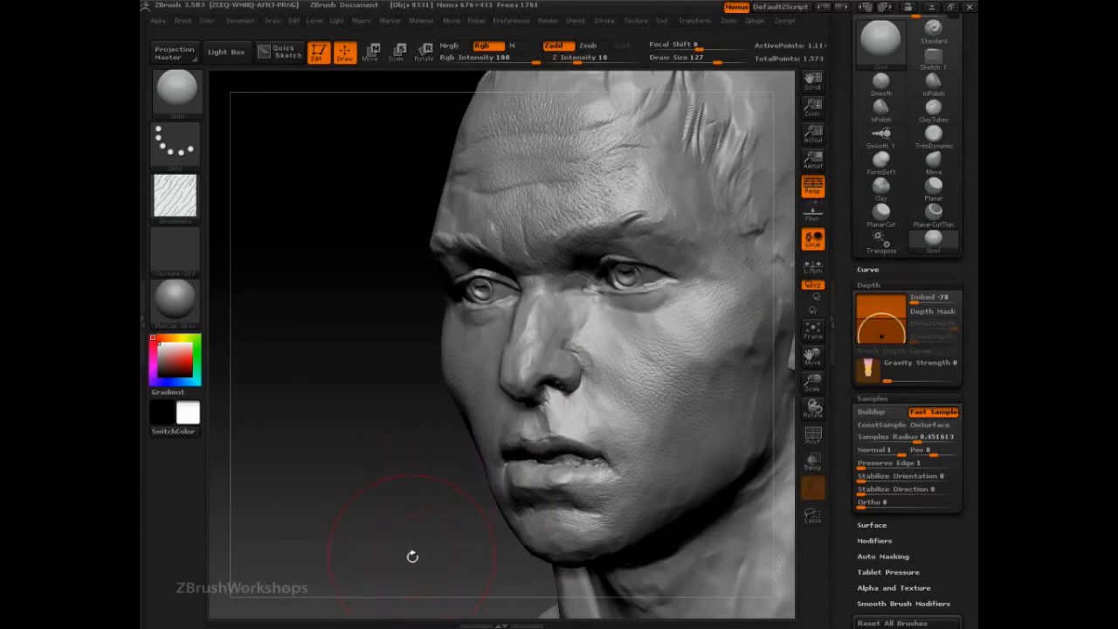